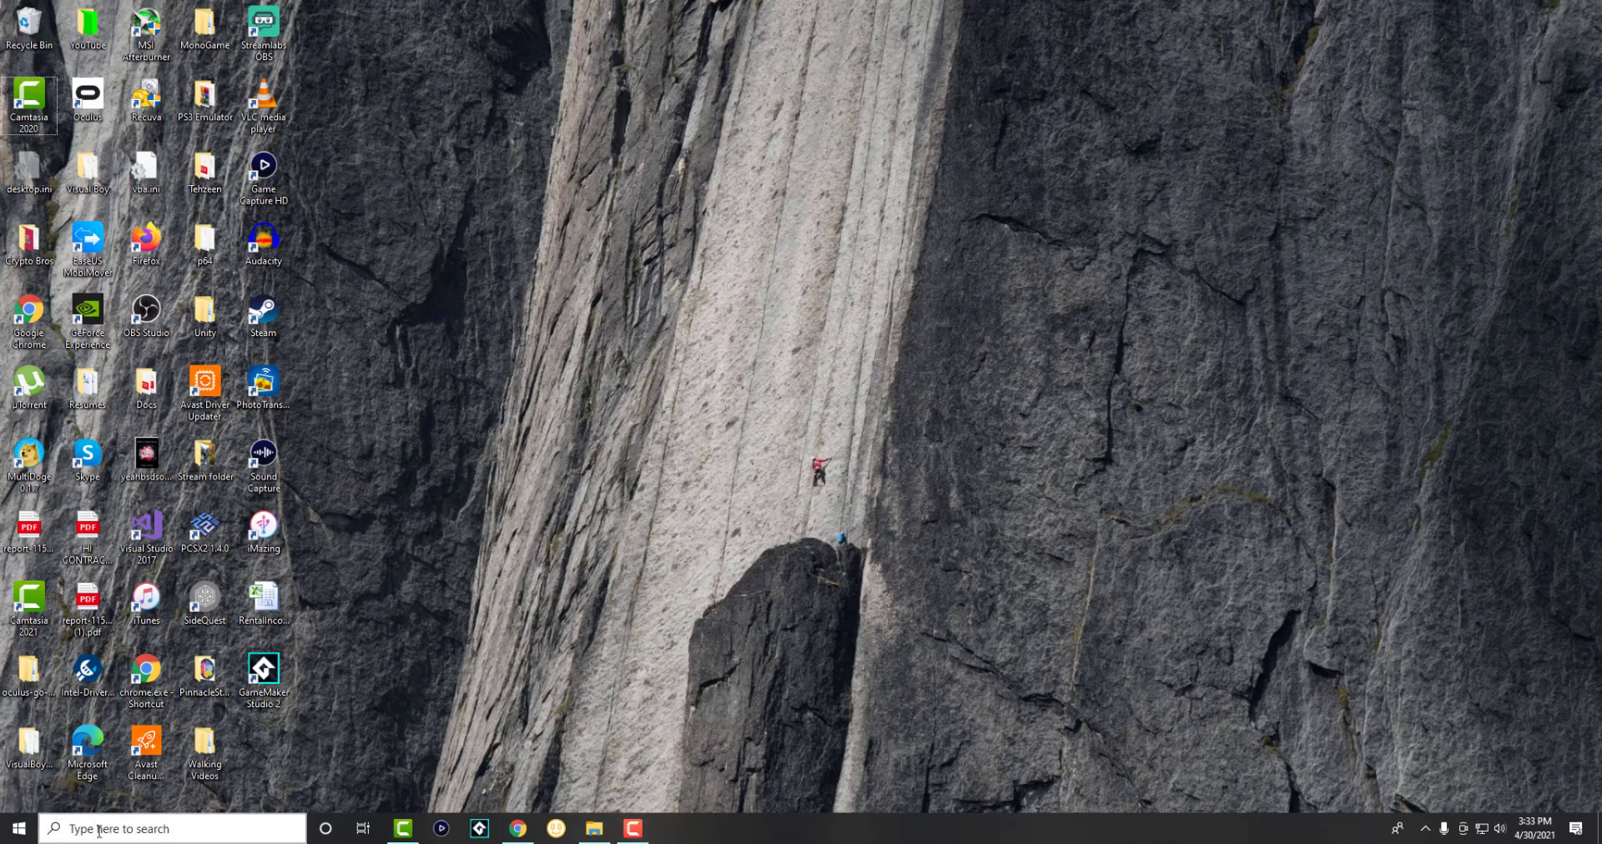
Step: Search the taskbar for network connections and bring up the Network Connections window
{"action": "left_click", "coordinate": [172, 827]}
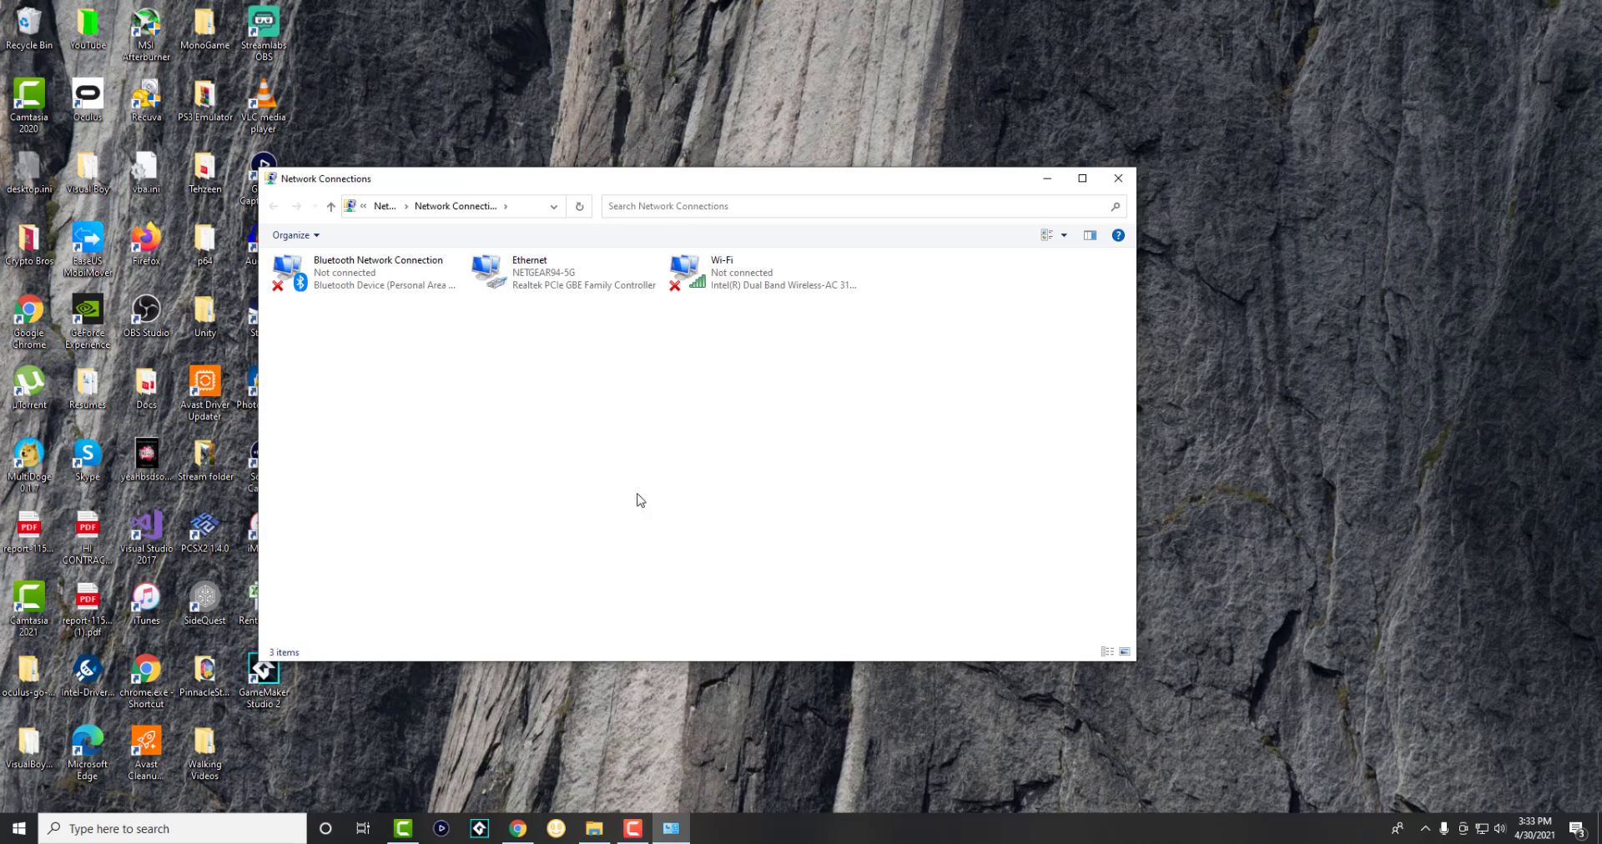
{"action": "mouse_move", "coordinate": [644, 501]}
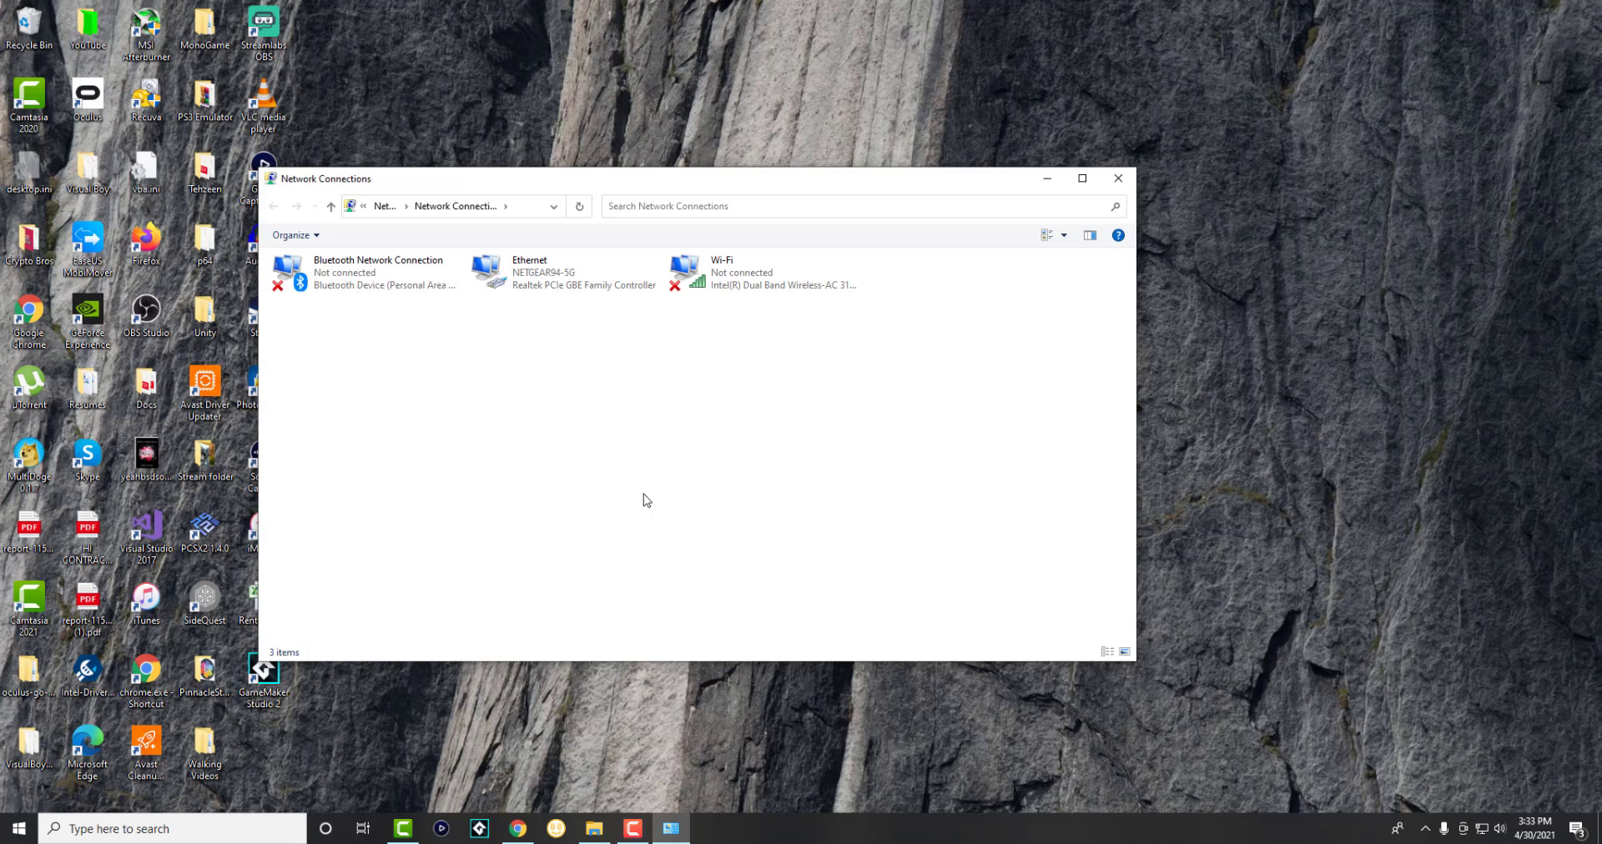
Step: Bring up the Ethernet adapter's Properties dialog from its right-click menu
{"action": "left_click", "coordinate": [563, 272]}
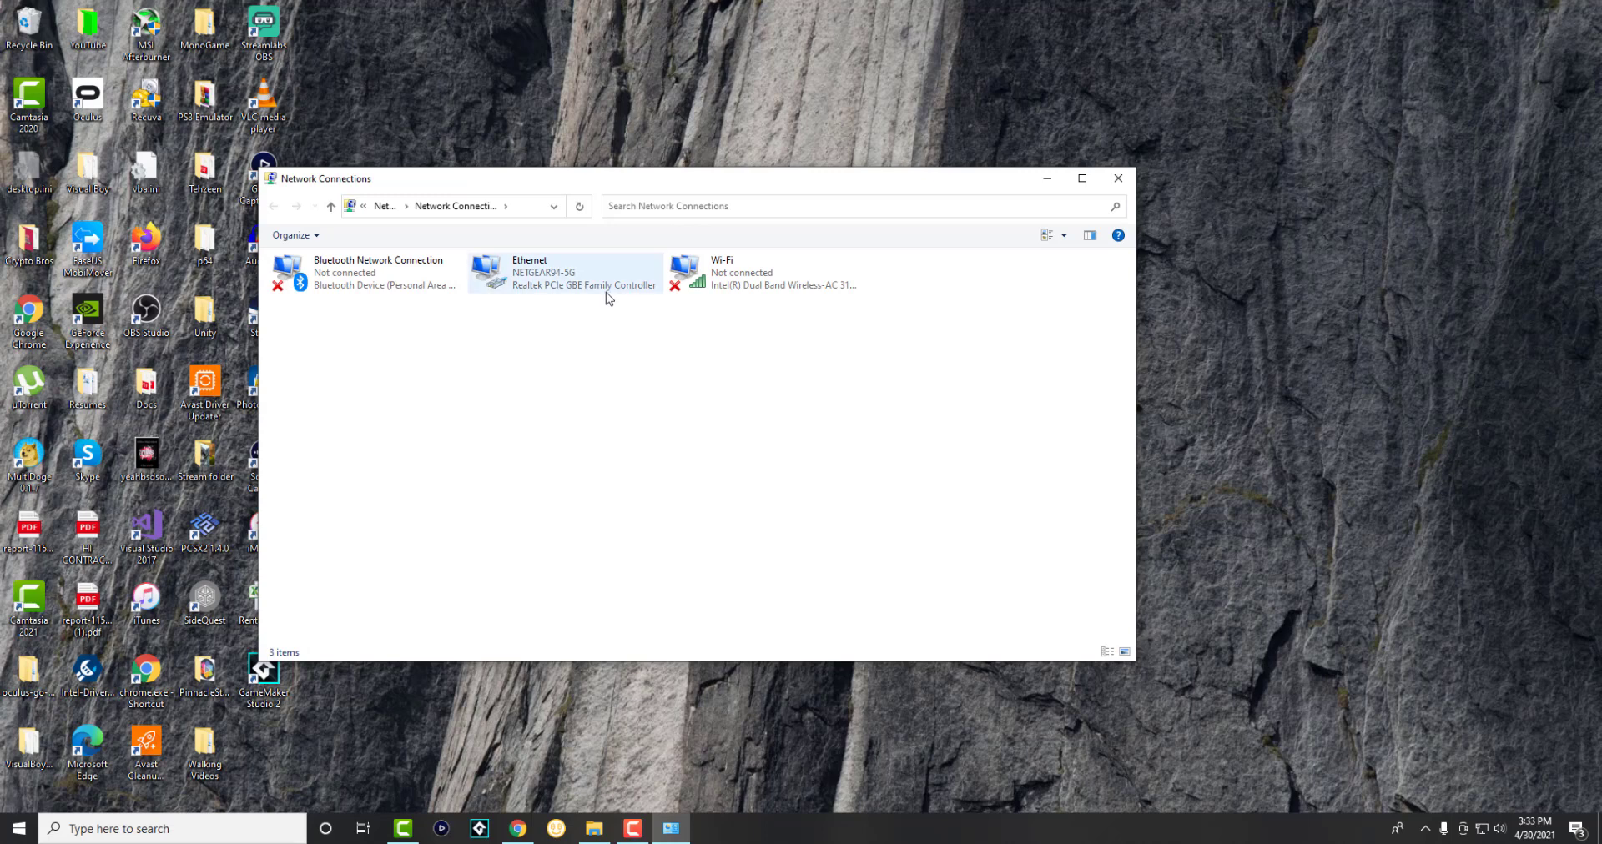
{"action": "mouse_move", "coordinate": [607, 293]}
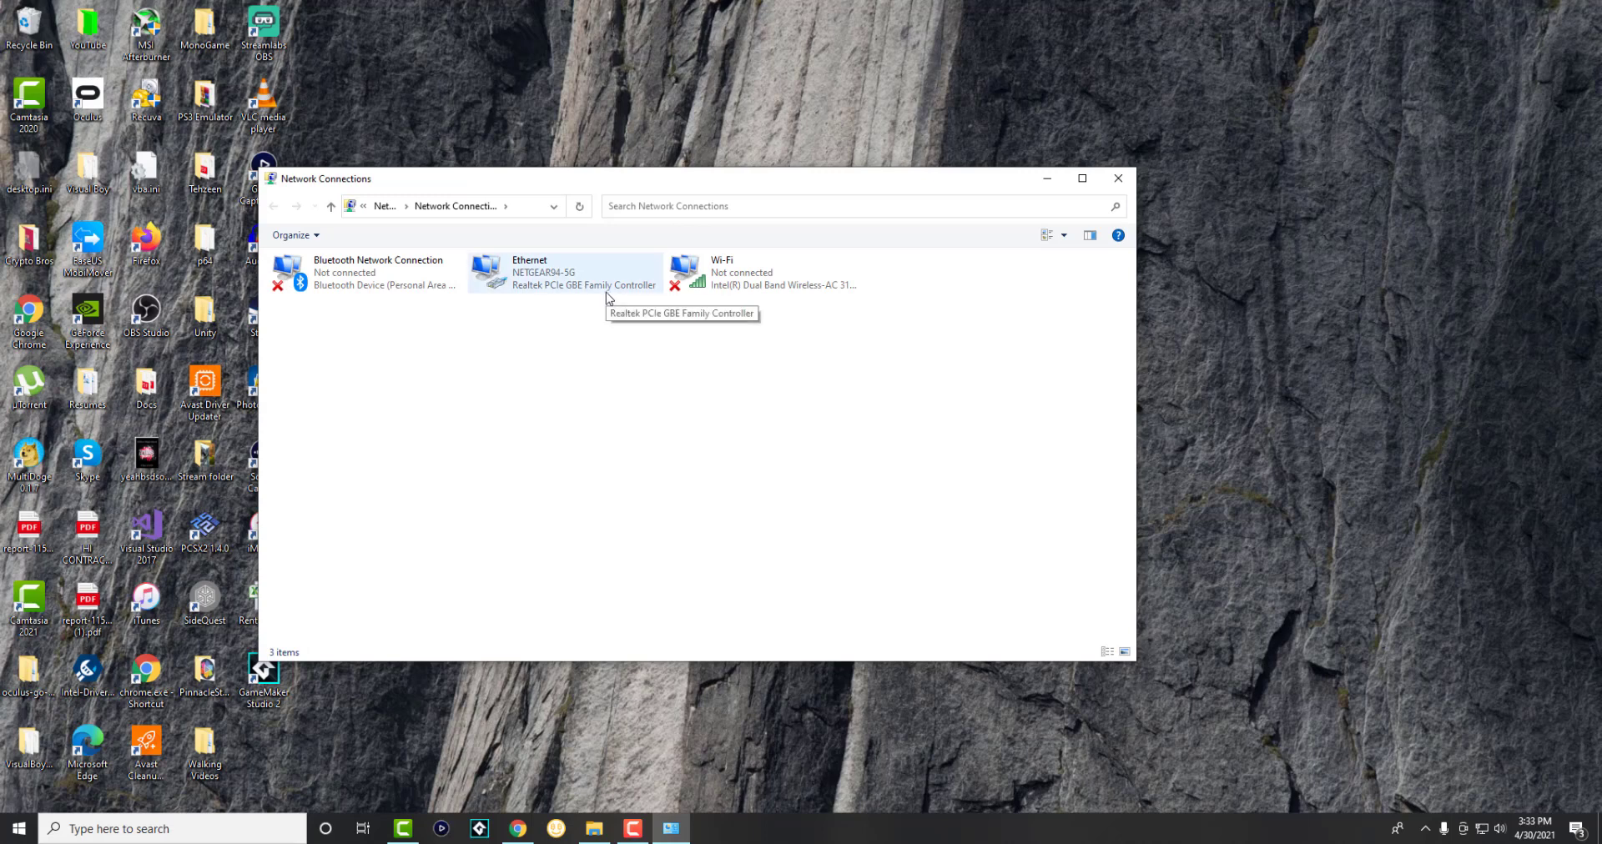
{"action": "mouse_move", "coordinate": [587, 267]}
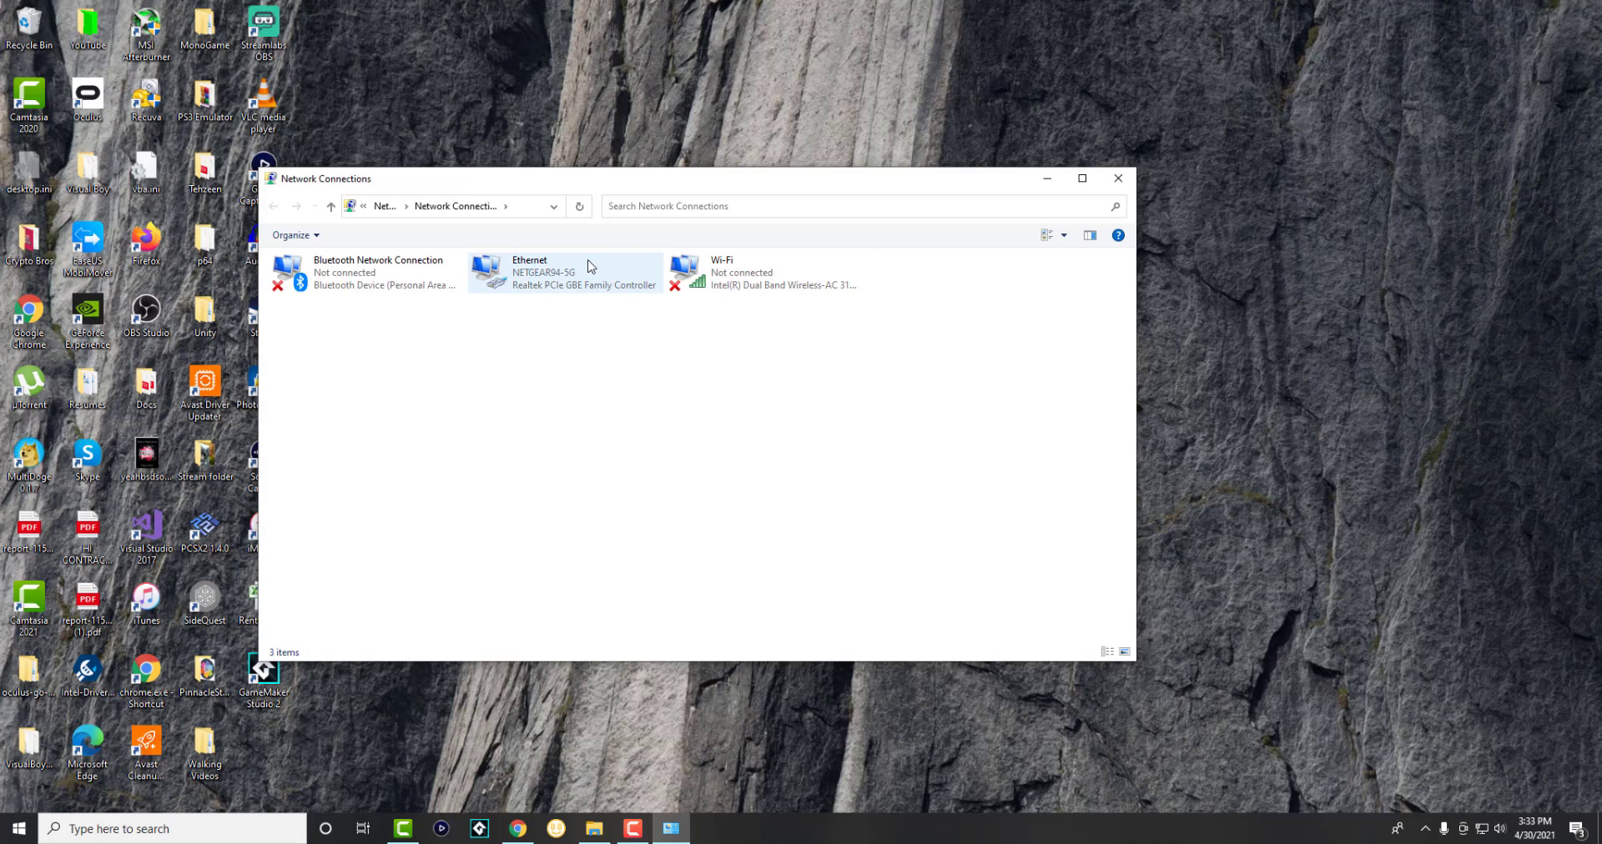
{"action": "left_click", "coordinate": [562, 272]}
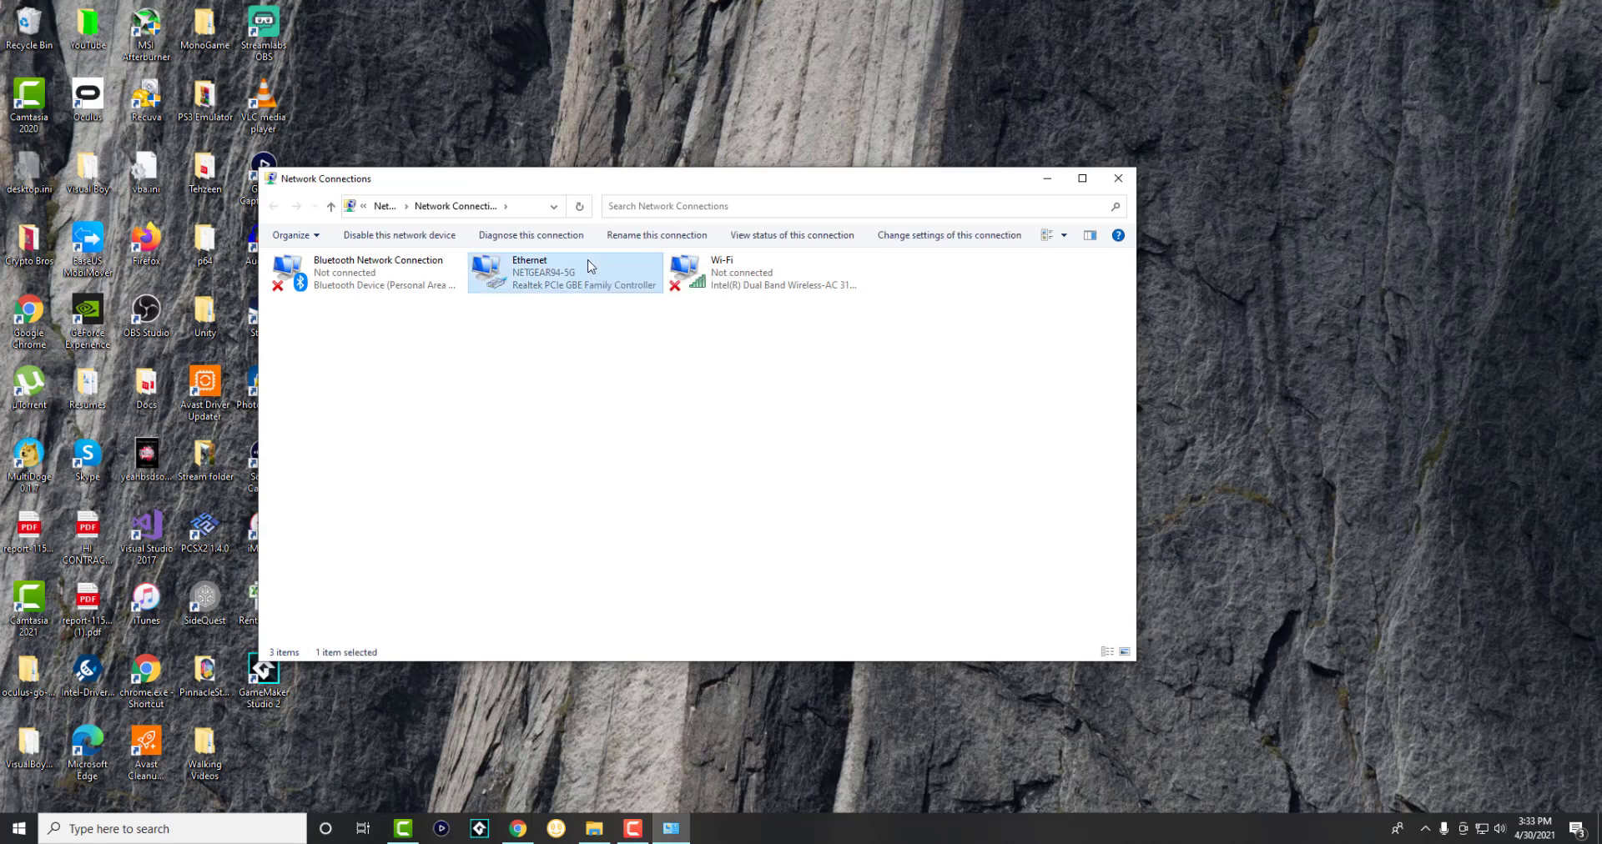
{"action": "right_click", "coordinate": [543, 274]}
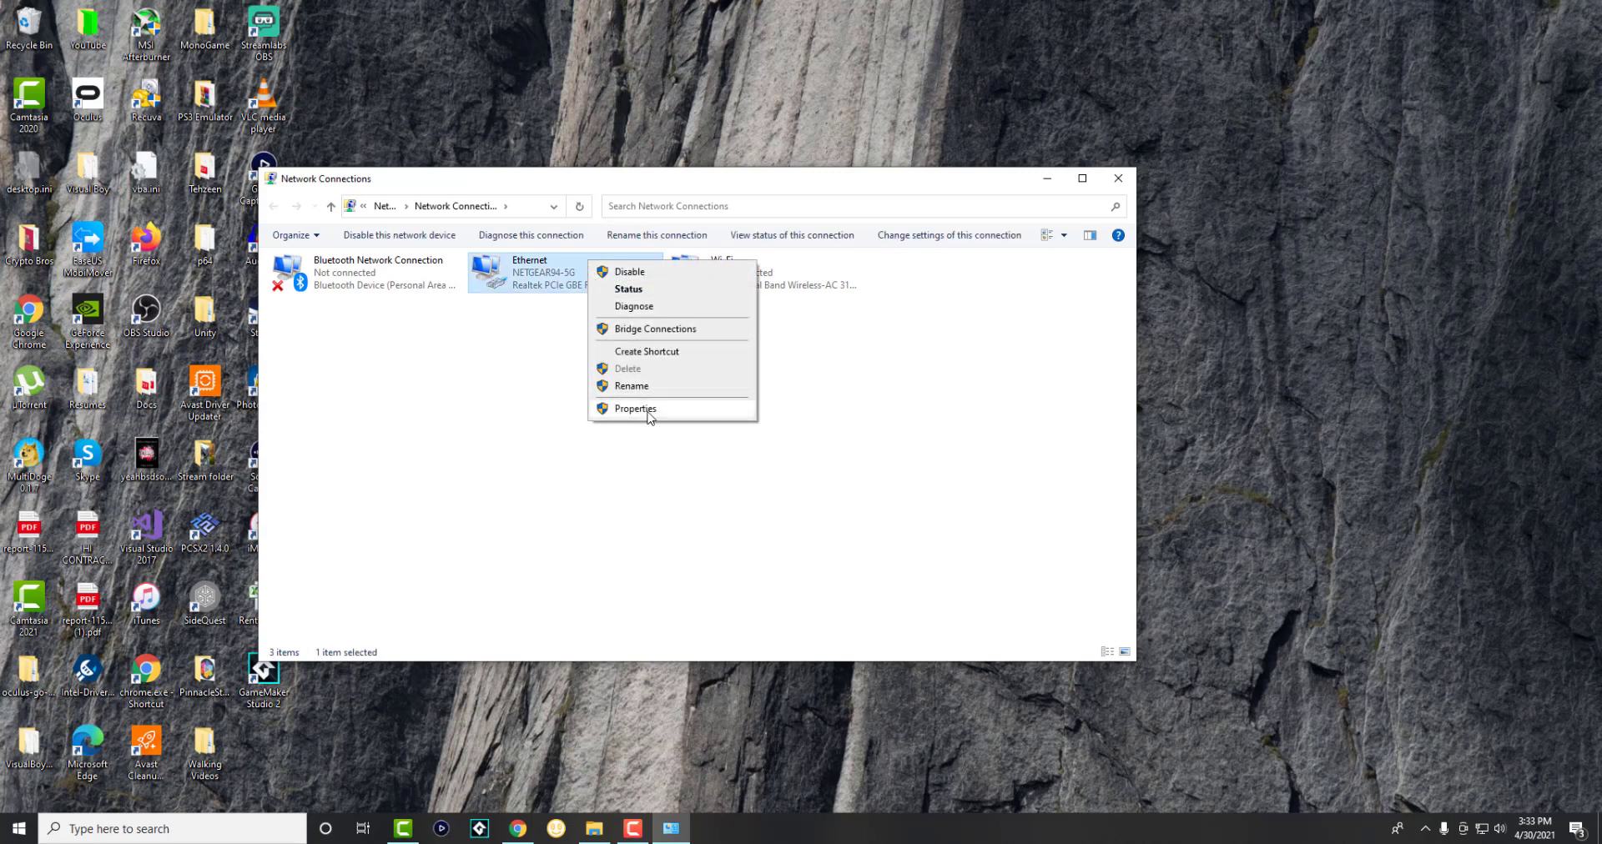
{"action": "left_click", "coordinate": [634, 408]}
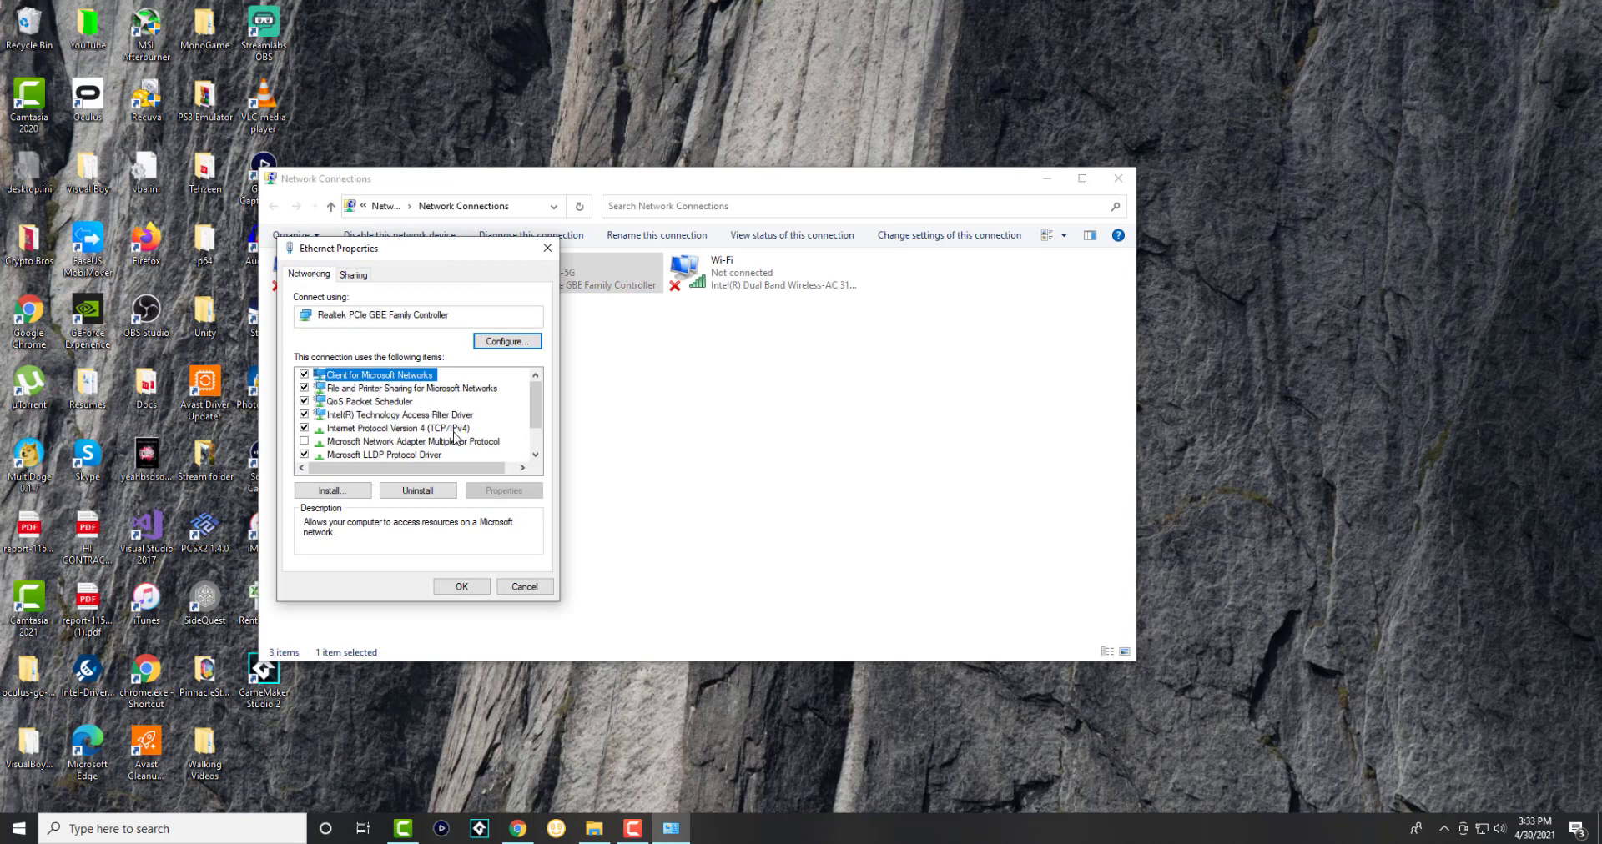
Step: Go into the Internet Protocol Version 4 (TCP/IPv4) properties for Ethernet
{"action": "left_click", "coordinate": [399, 427]}
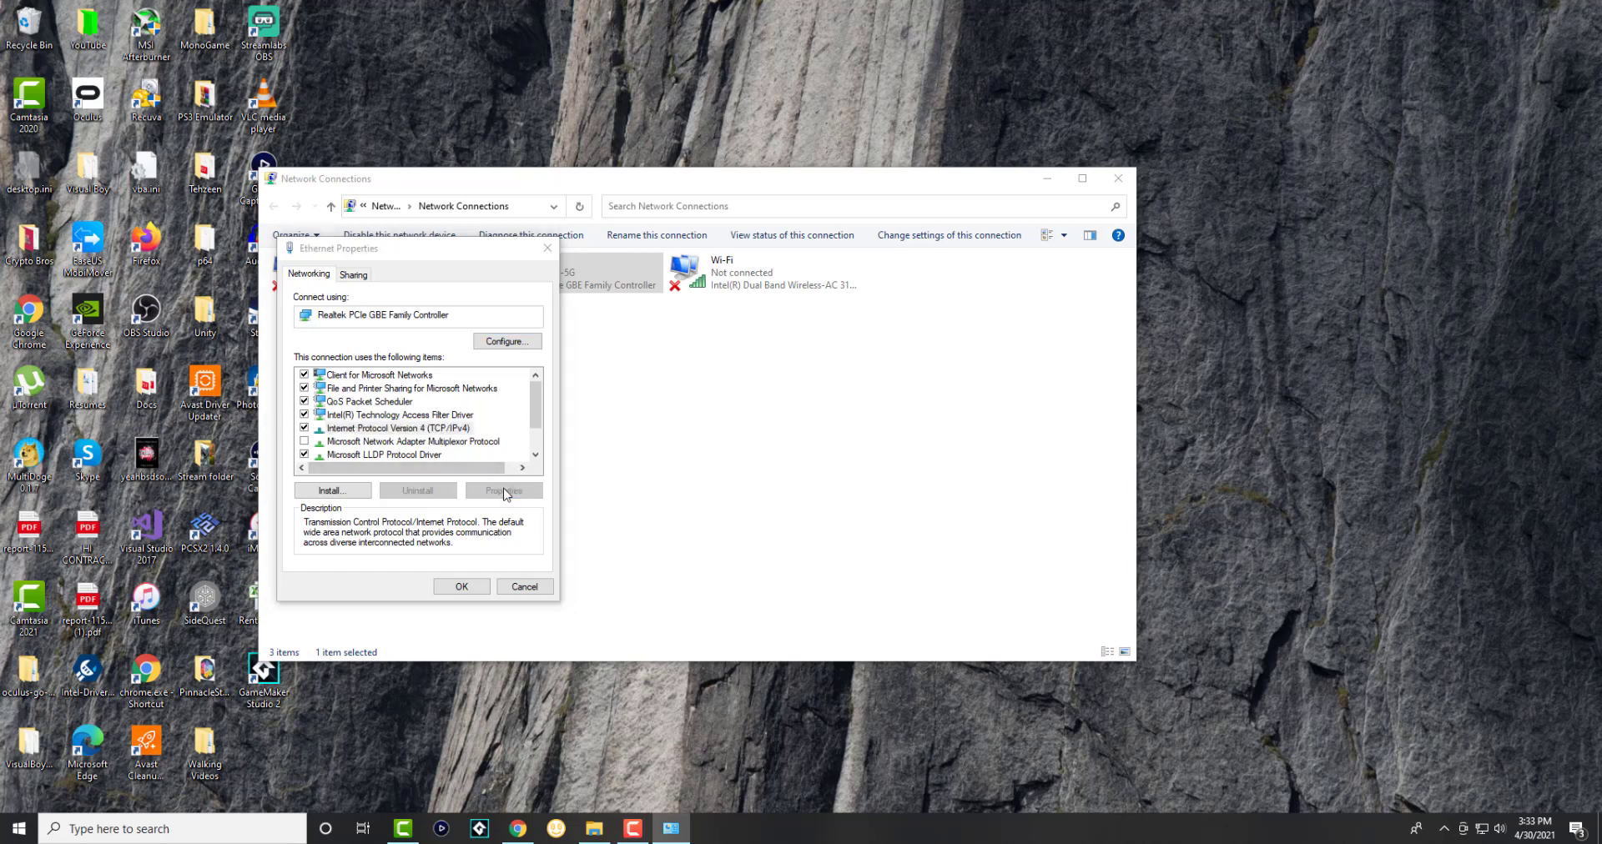
{"action": "left_click", "coordinate": [502, 491]}
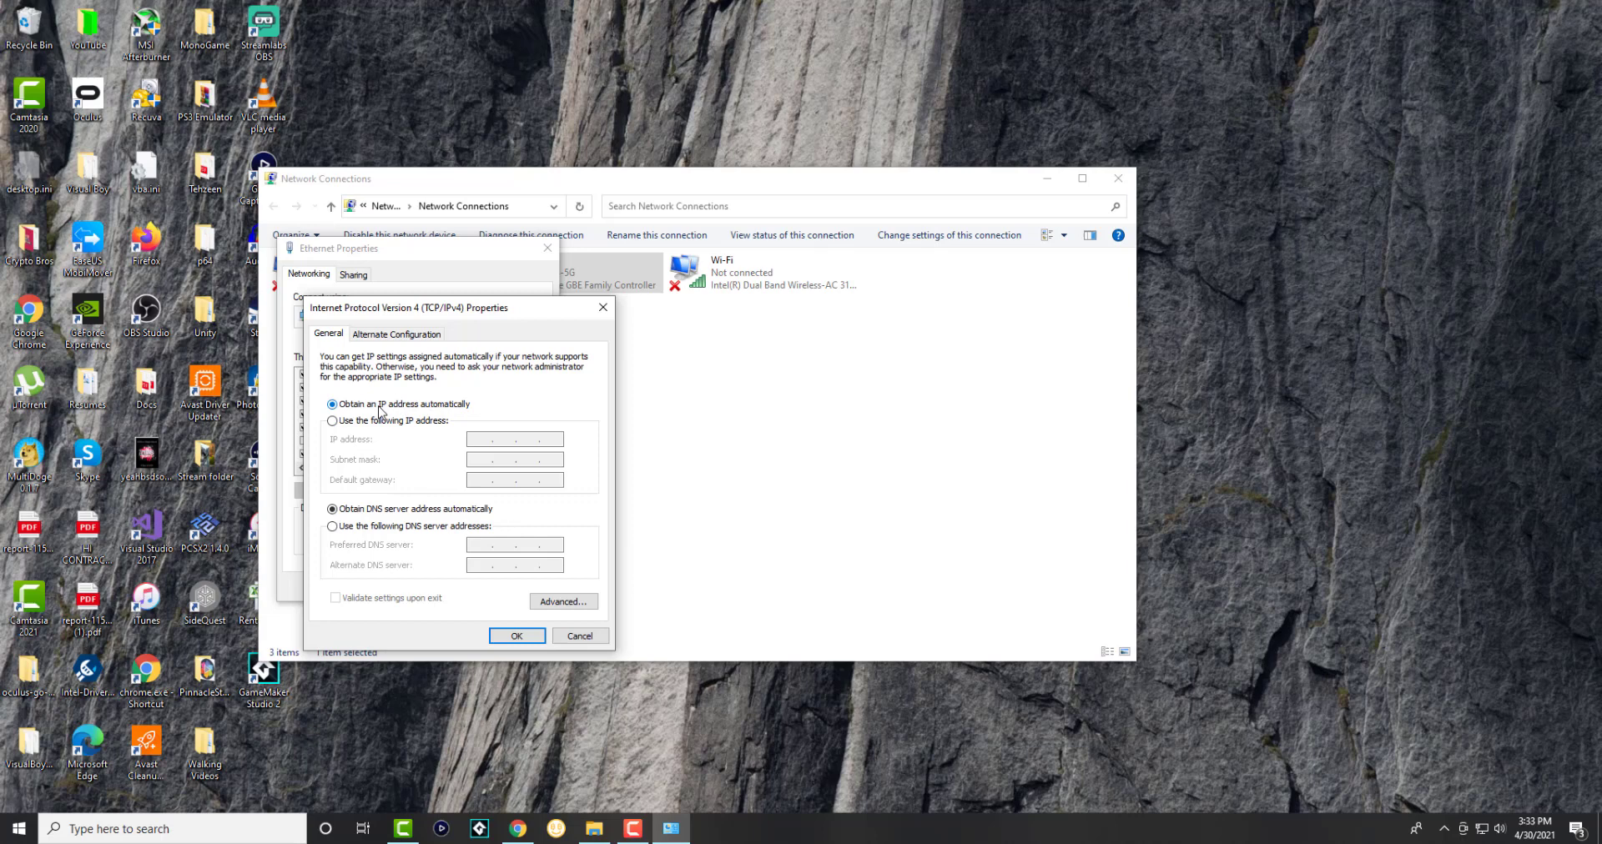
Step: Set manual DNS servers 8.8.8.8 preferred and 8.8.4.4 alternate, and confirm
{"action": "left_click", "coordinate": [330, 526]}
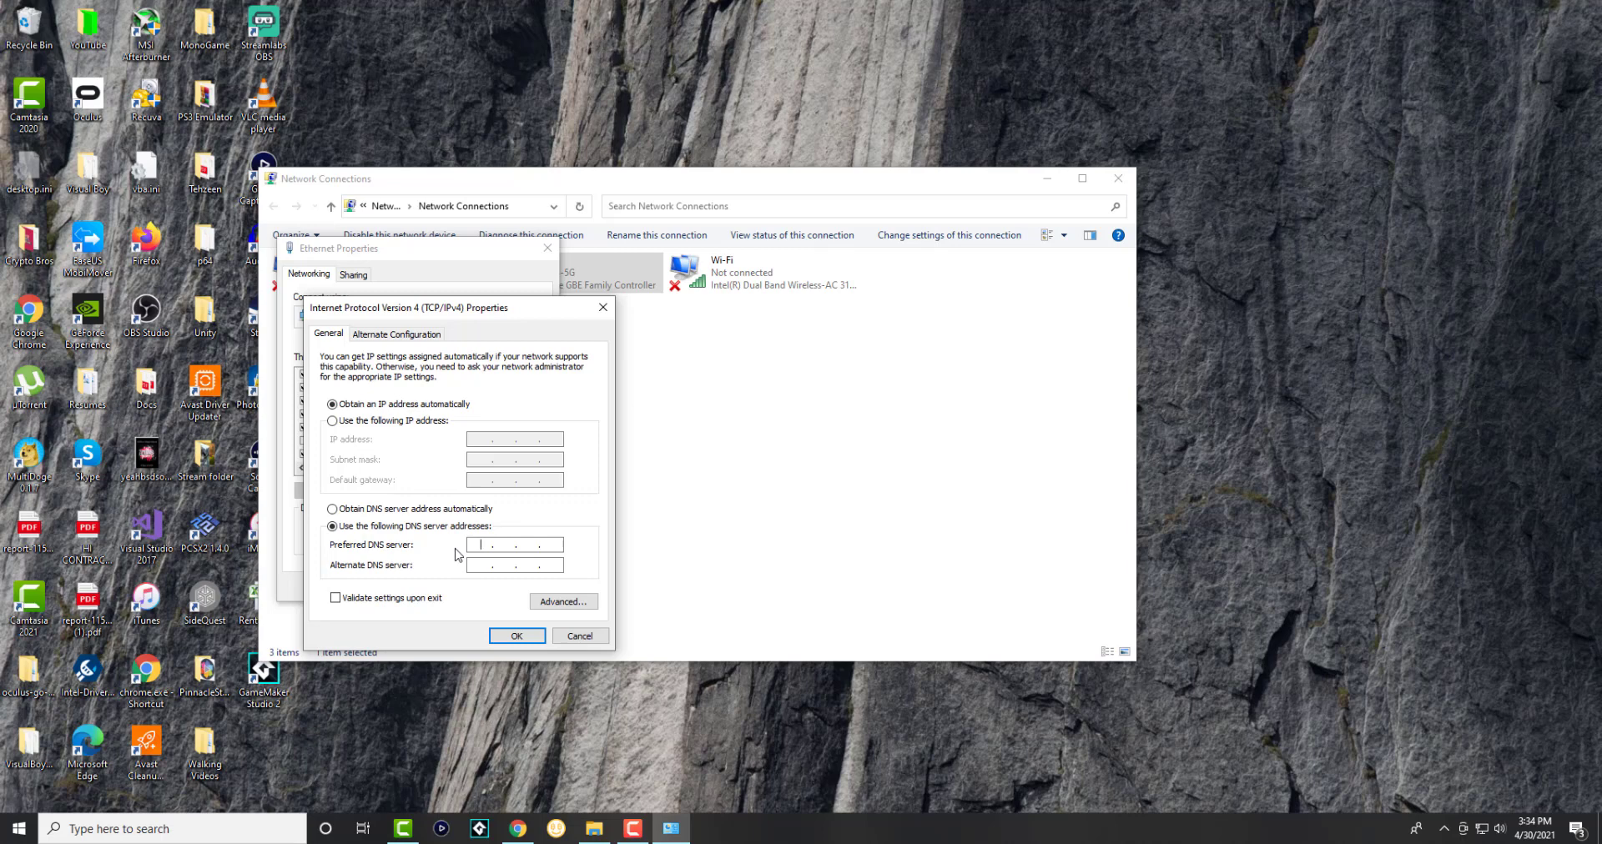
{"action": "type", "text": "8.8.8."}
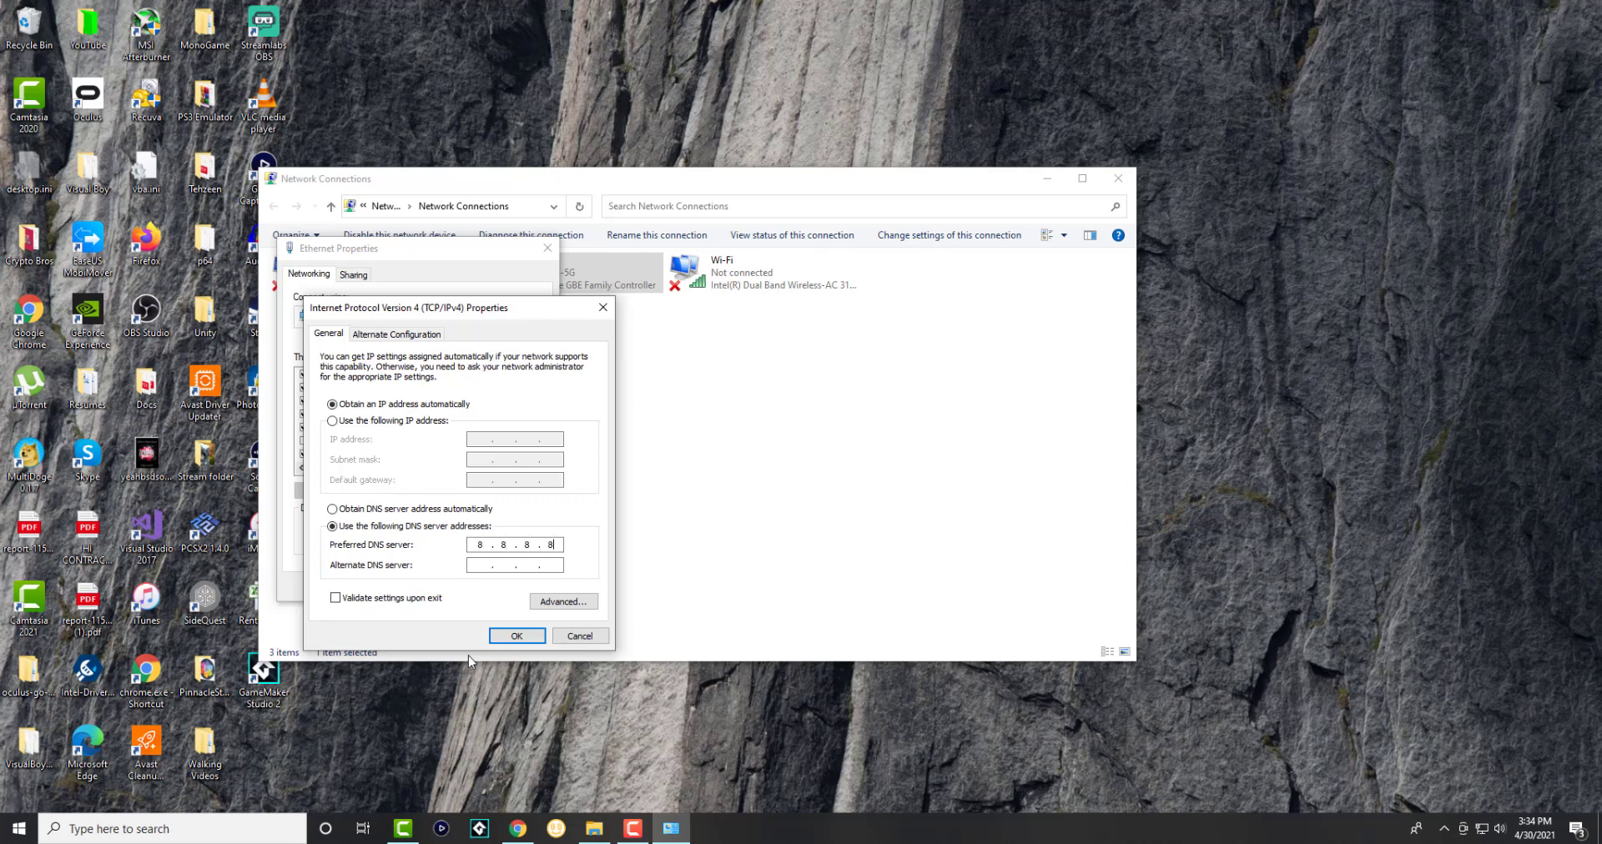
{"action": "type", "text": "8.8.4.4"}
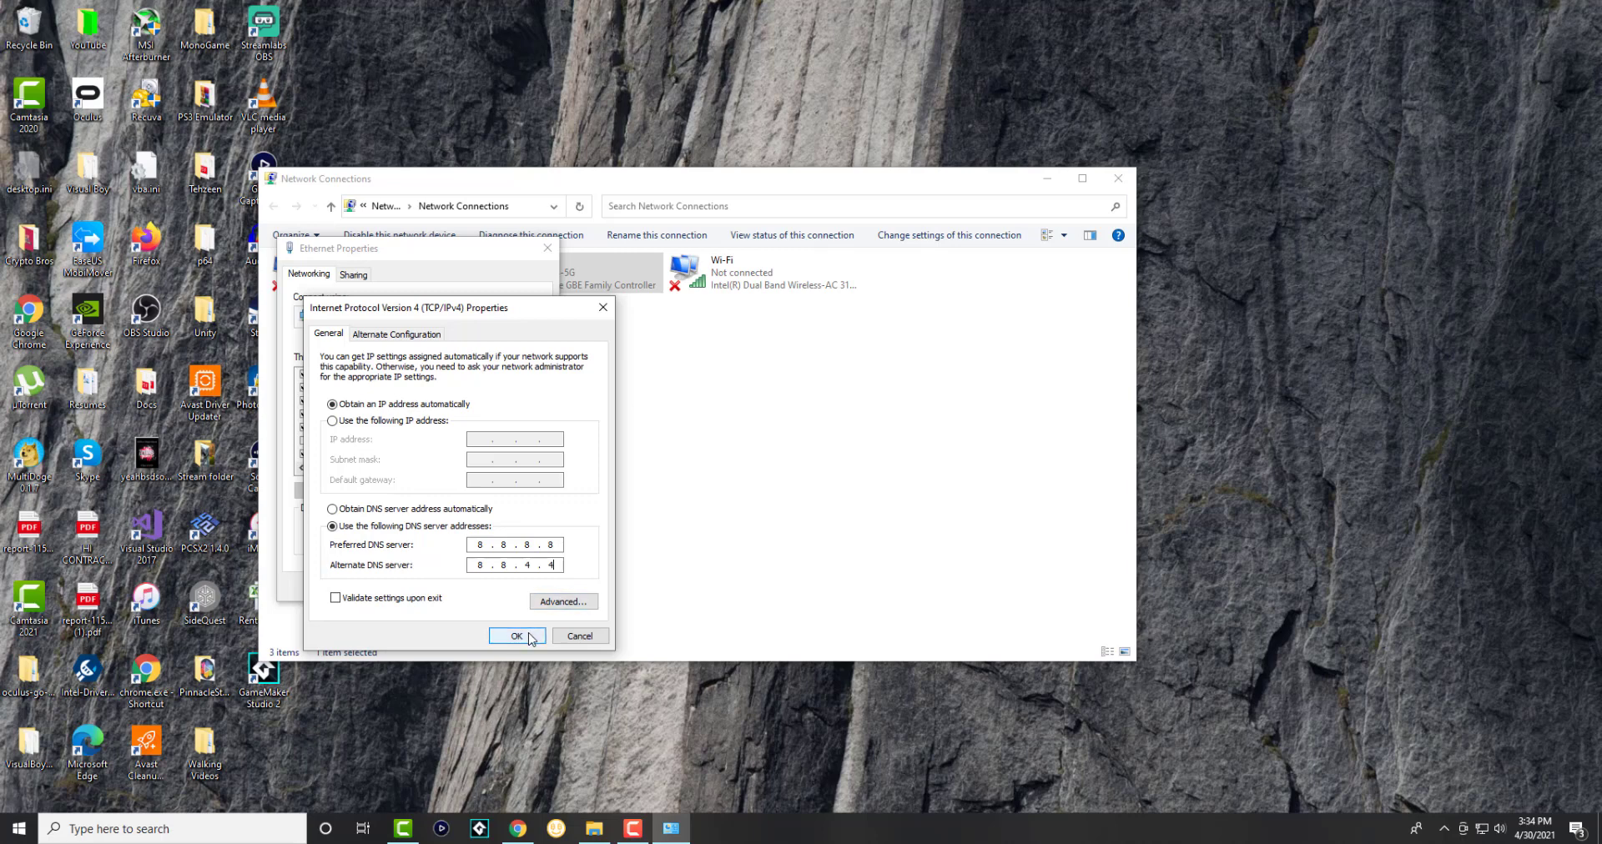
{"action": "left_click", "coordinate": [515, 636]}
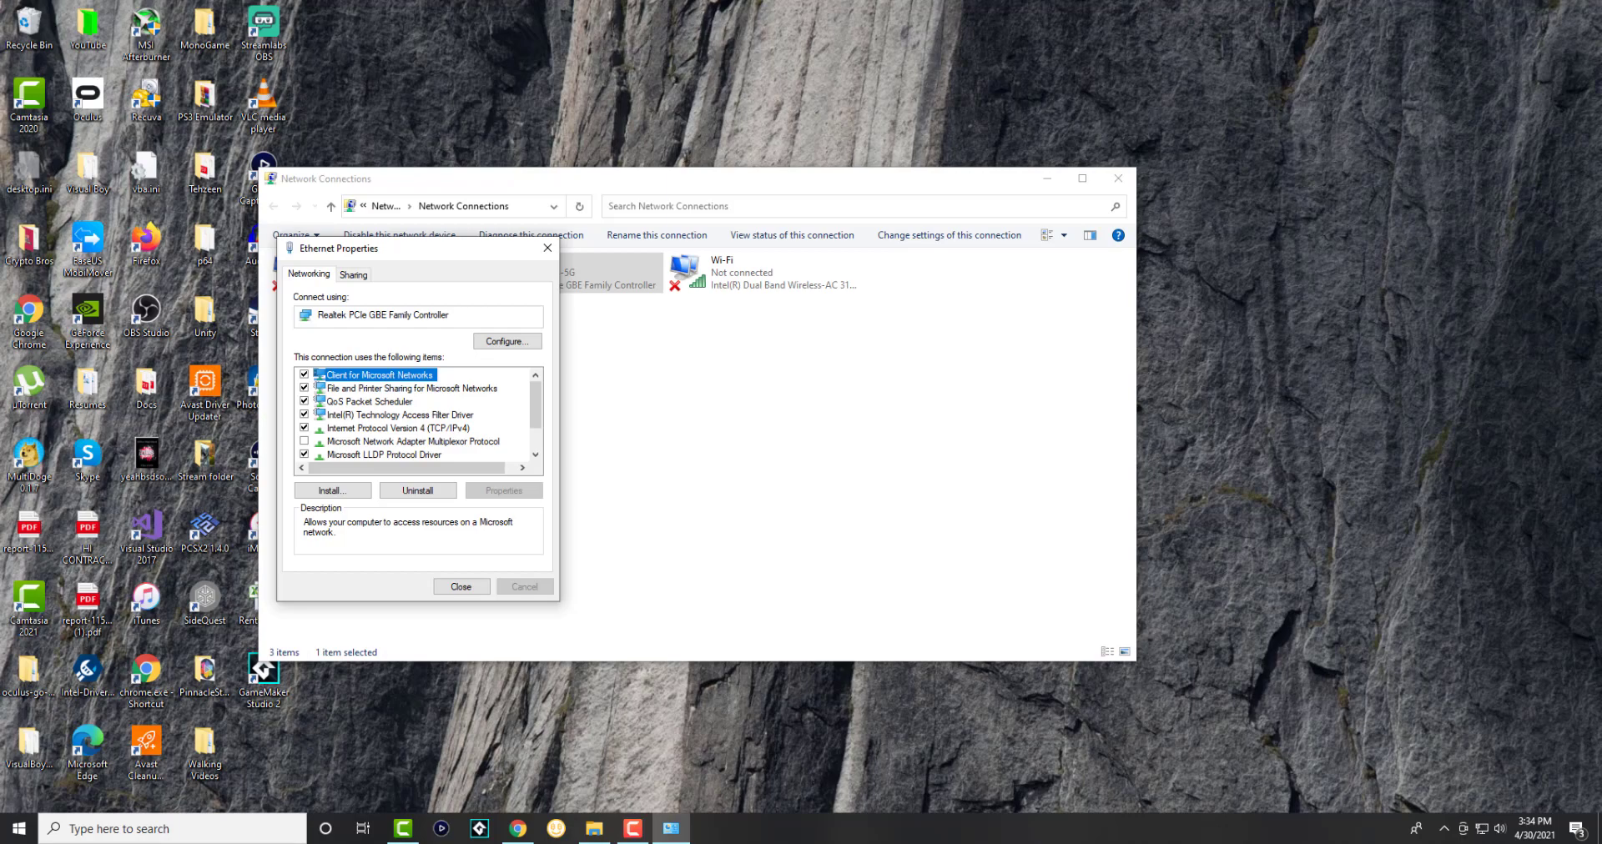
{"action": "mouse_move", "coordinate": [802, 294]}
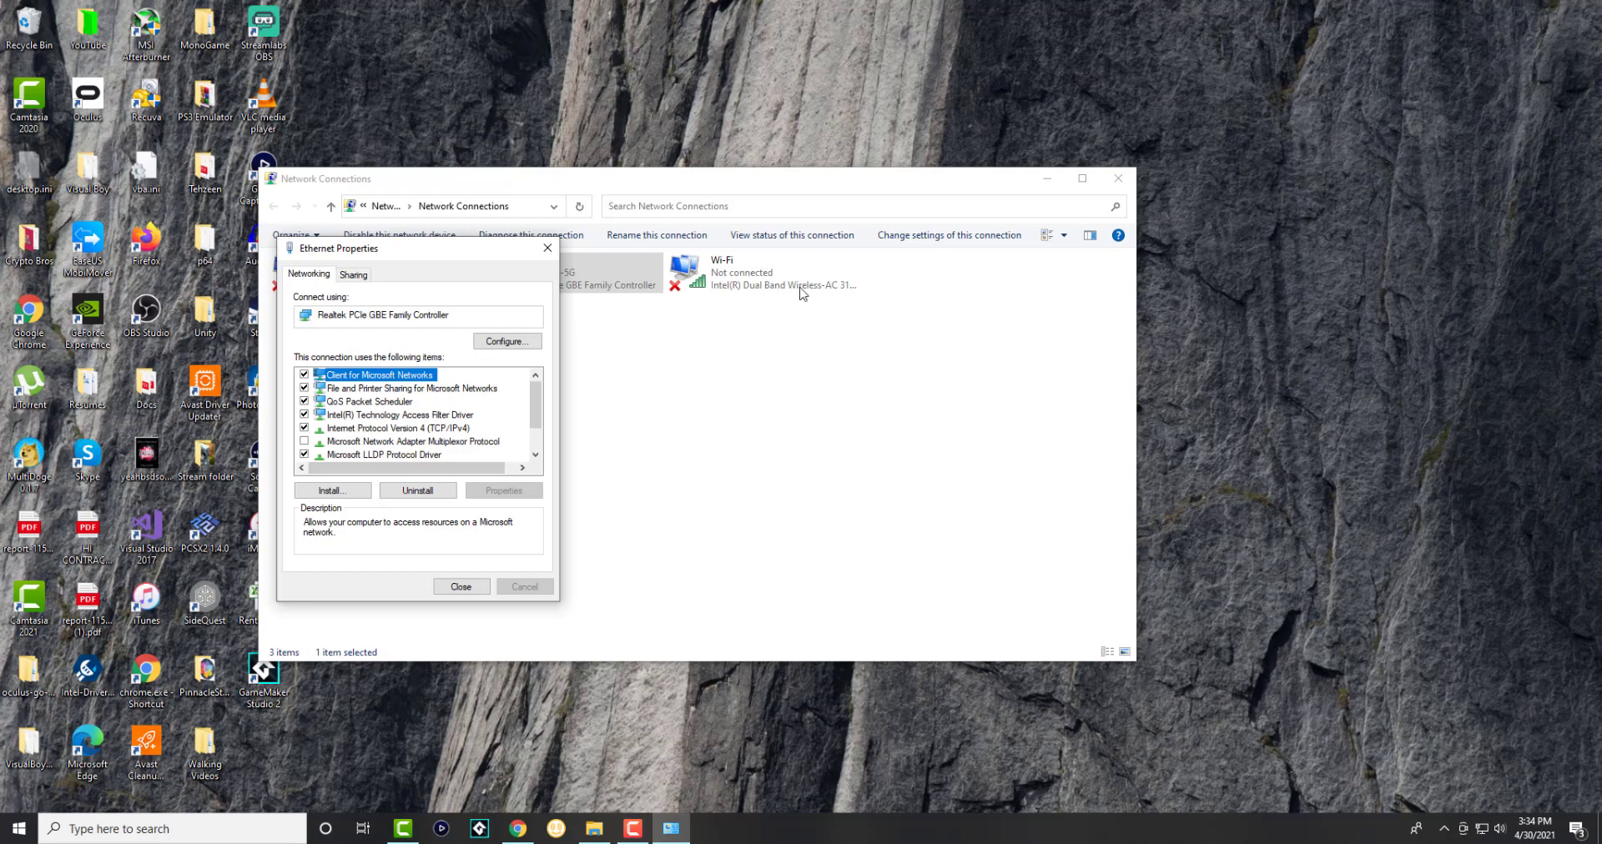